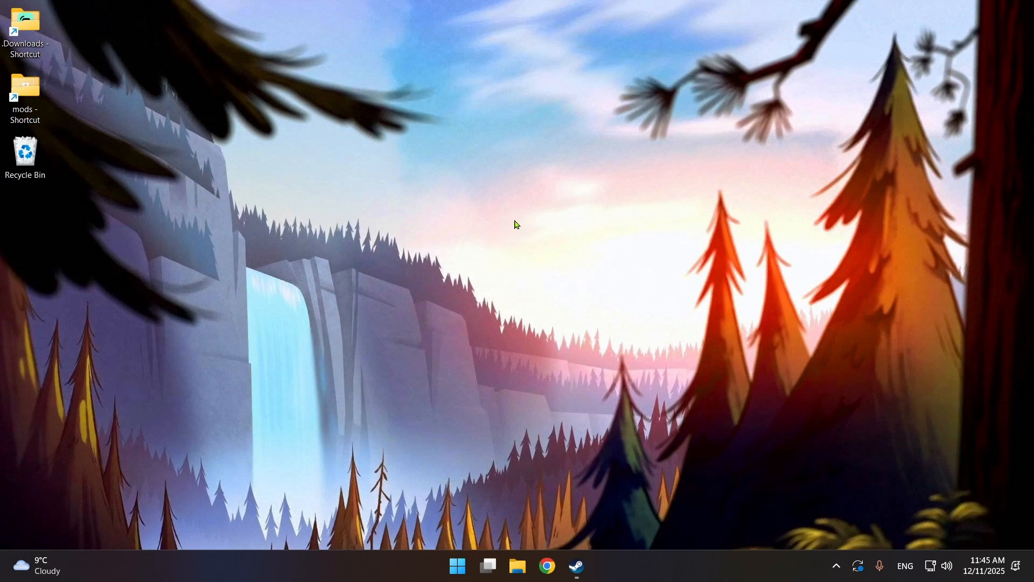
mouse_move(529, 237)
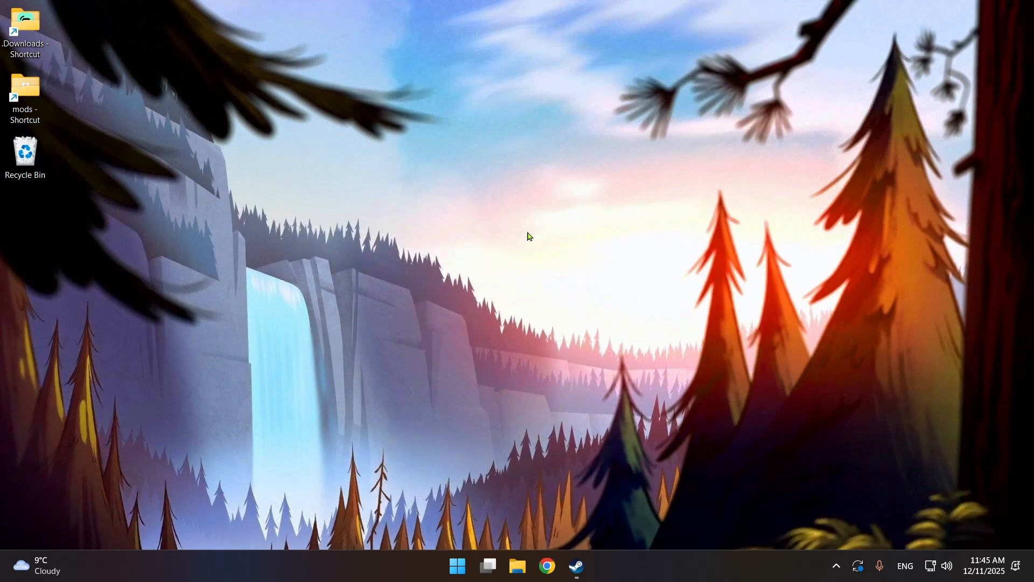
mouse_move(518, 236)
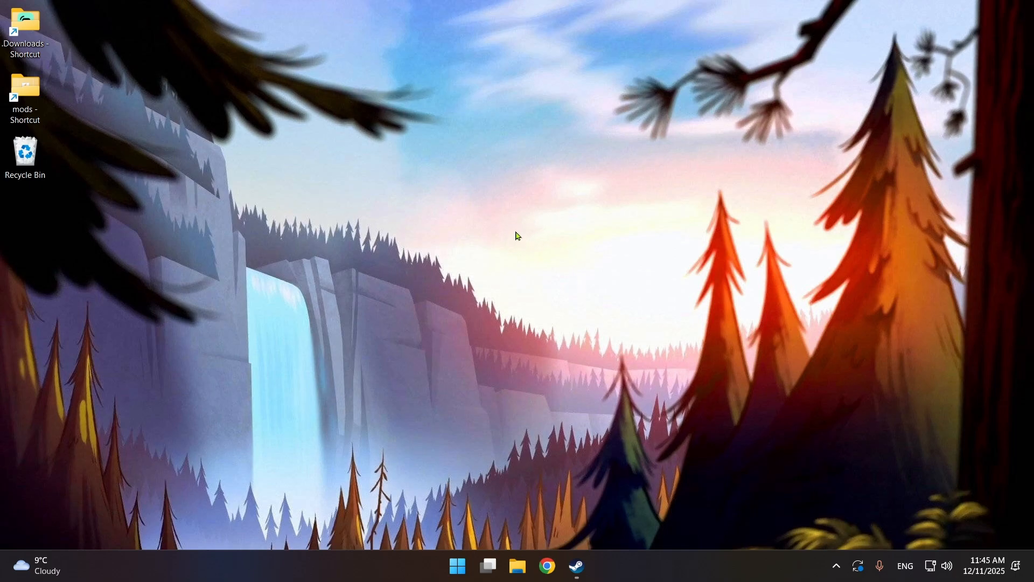
mouse_move(554, 293)
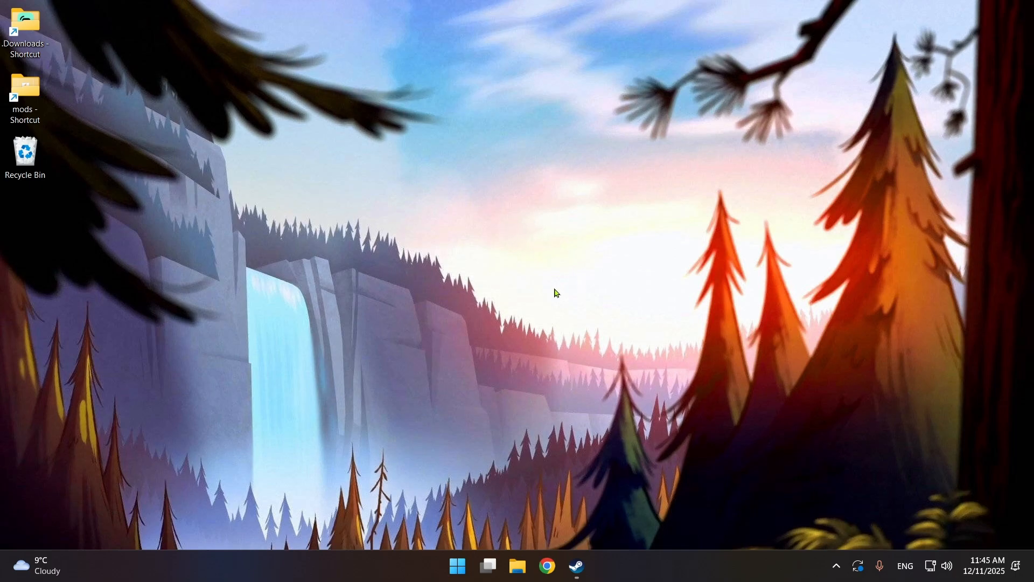
Step: Search the Steam store for 'Geometry Dash' and open its store page
left_click(575, 565)
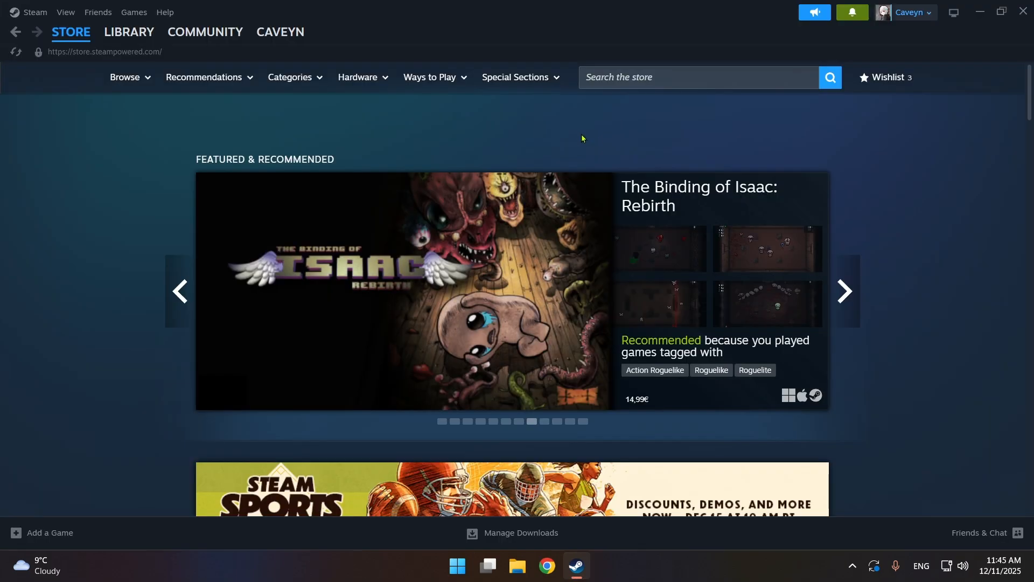
mouse_move(505, 164)
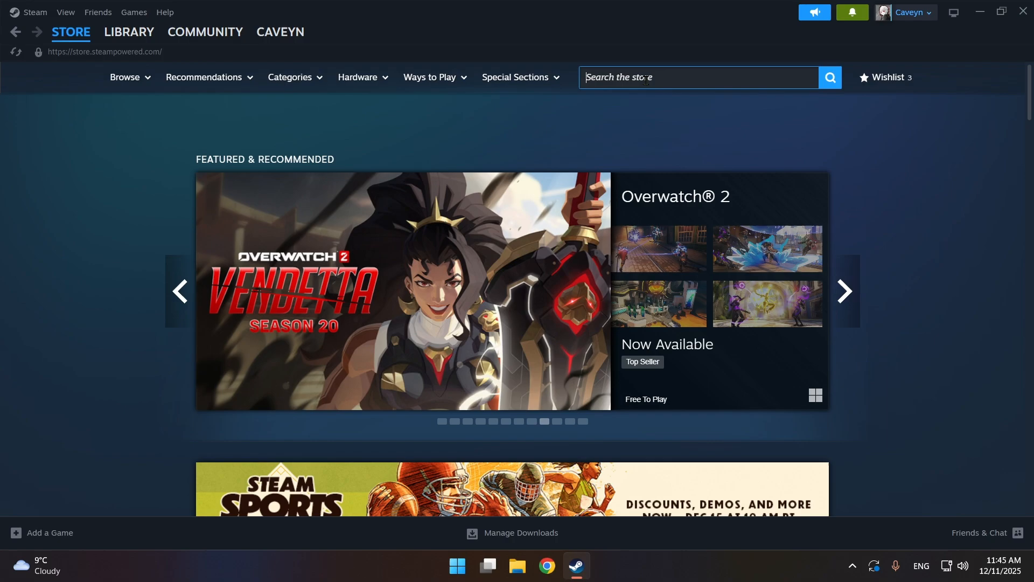
type("Ge")
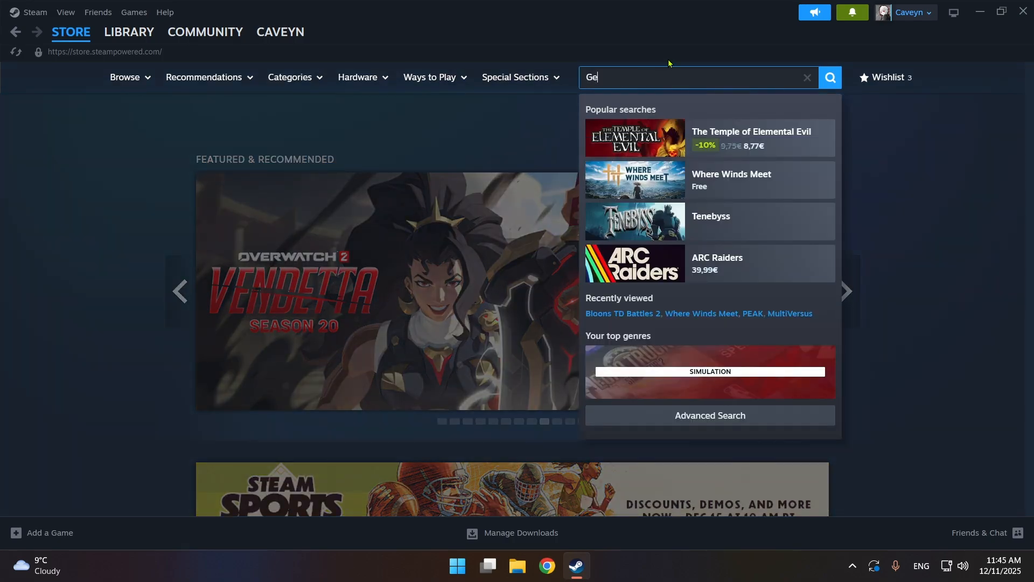
type("ometry Dash")
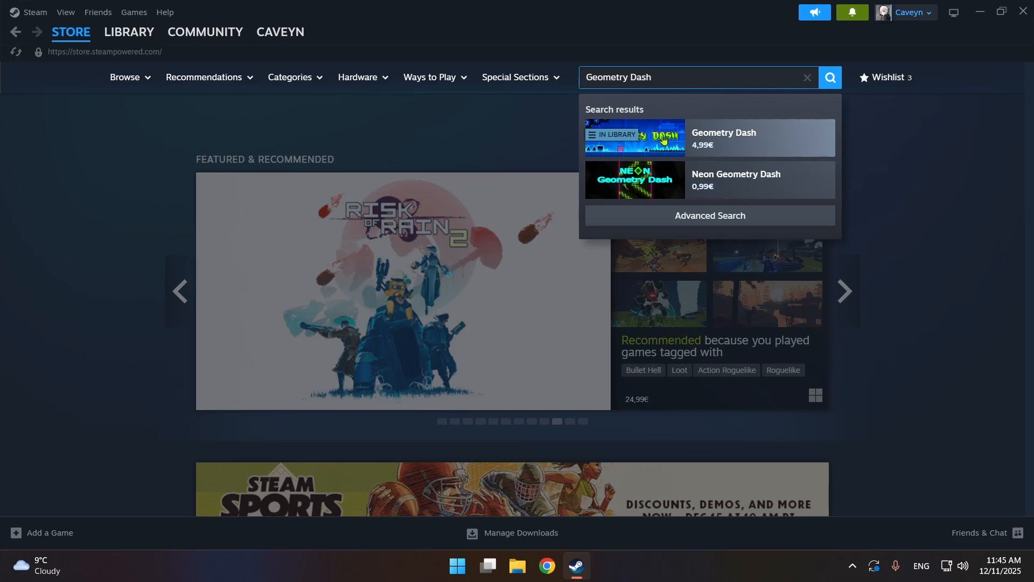
left_click(723, 137)
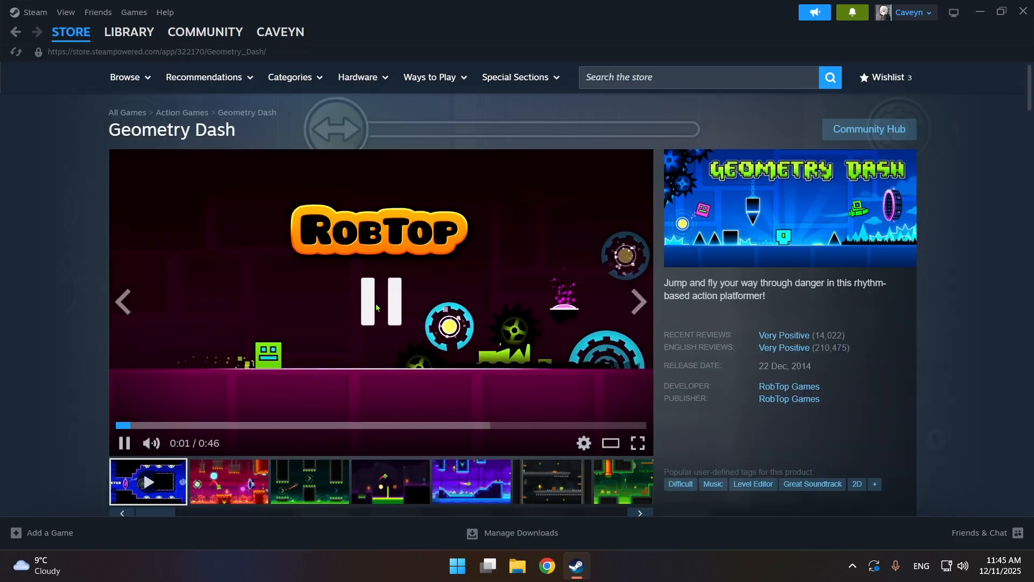
Step: Pause the Geometry Dash trailer and look over the store page details
left_click(123, 443)
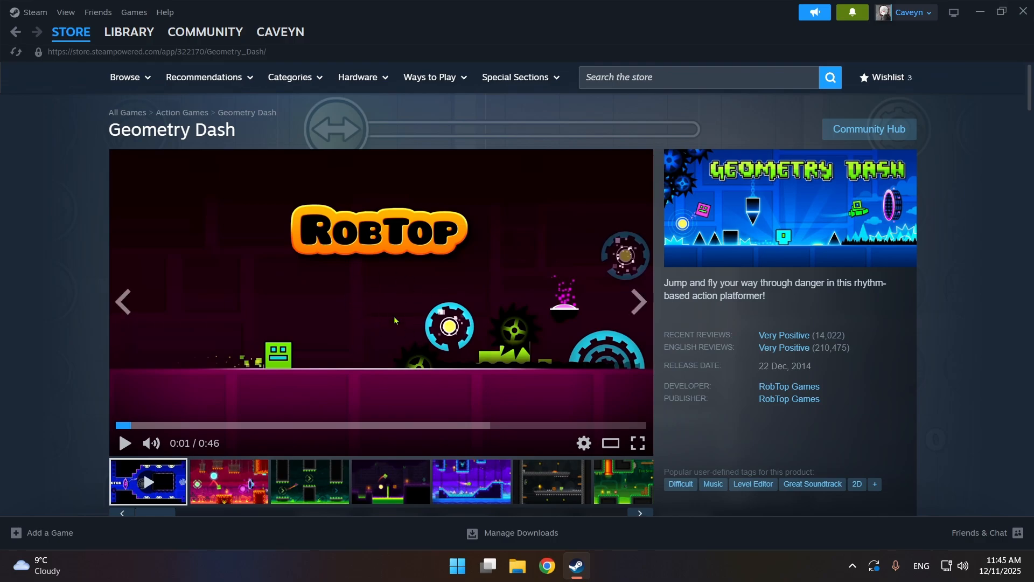
scroll("down", 3)
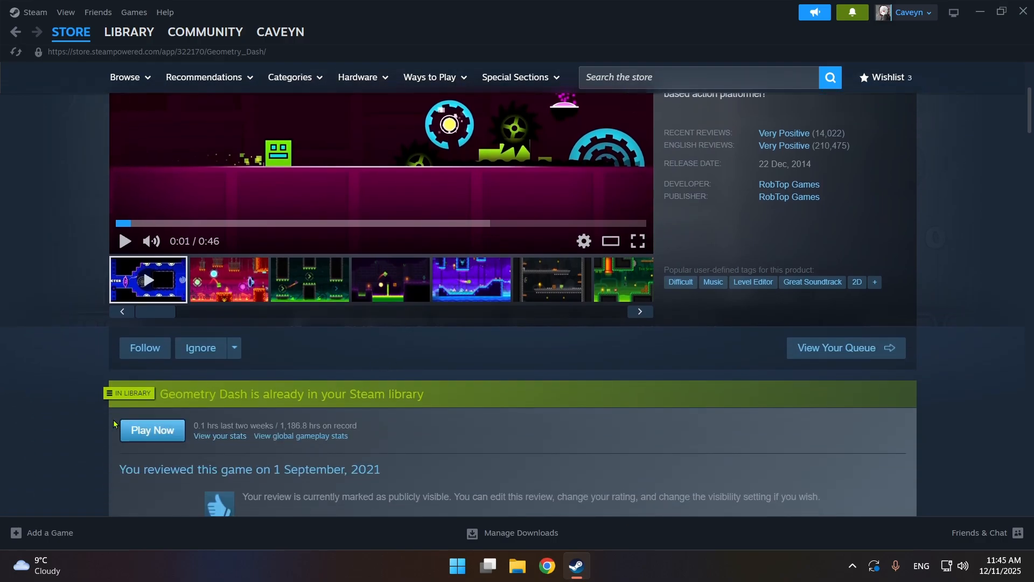
scroll("up", 3)
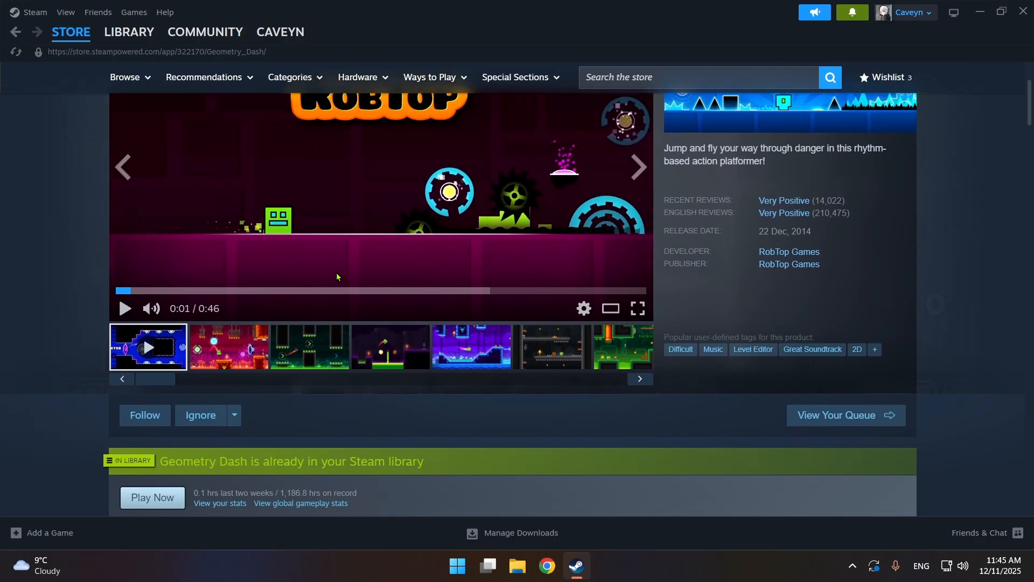
mouse_move(376, 342)
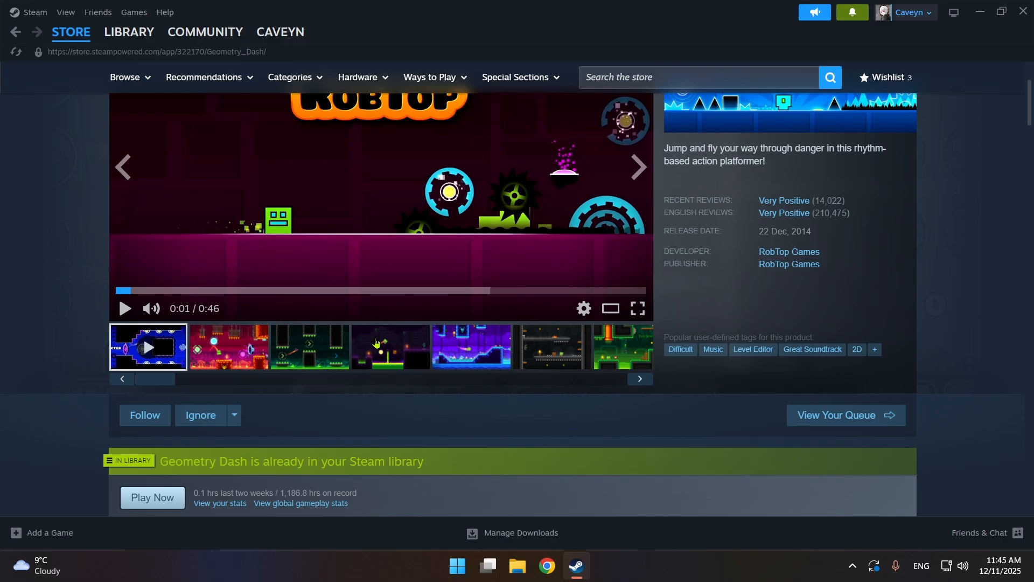
double_click(319, 493)
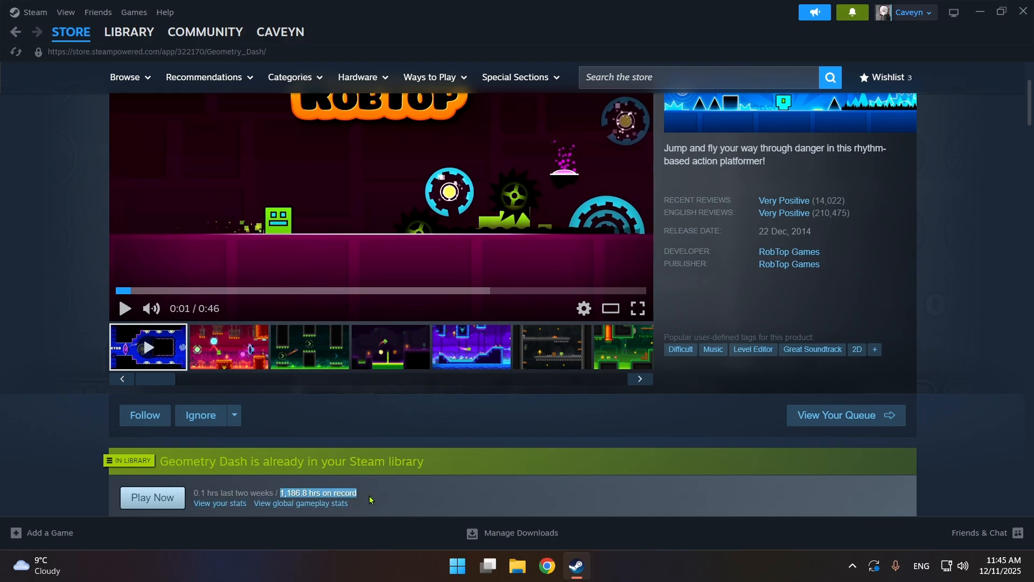
mouse_move(382, 191)
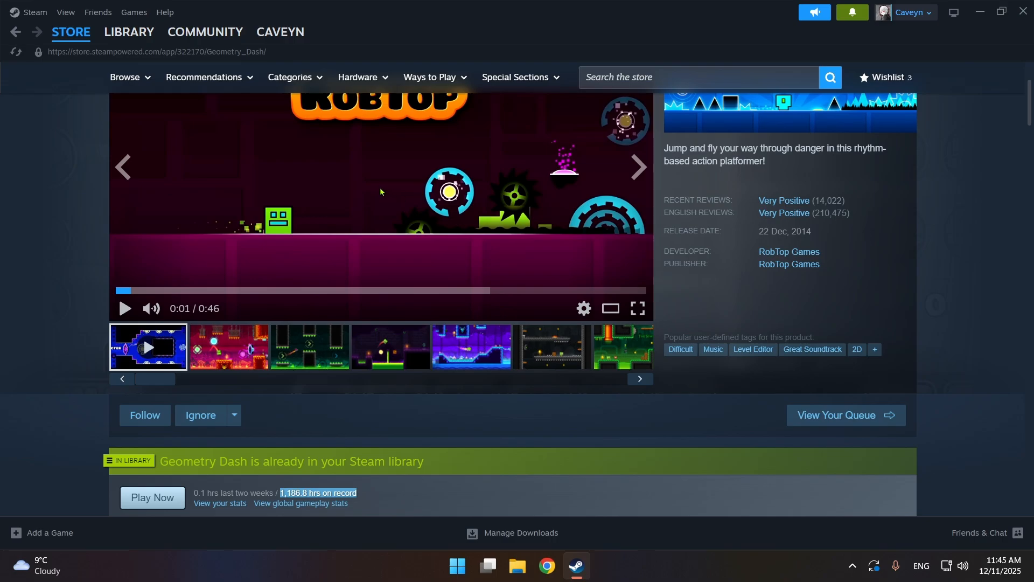
Step: Bring up the Install dialog for Geometry Dash (313.52 MB, C: drive)
scroll("down", 3)
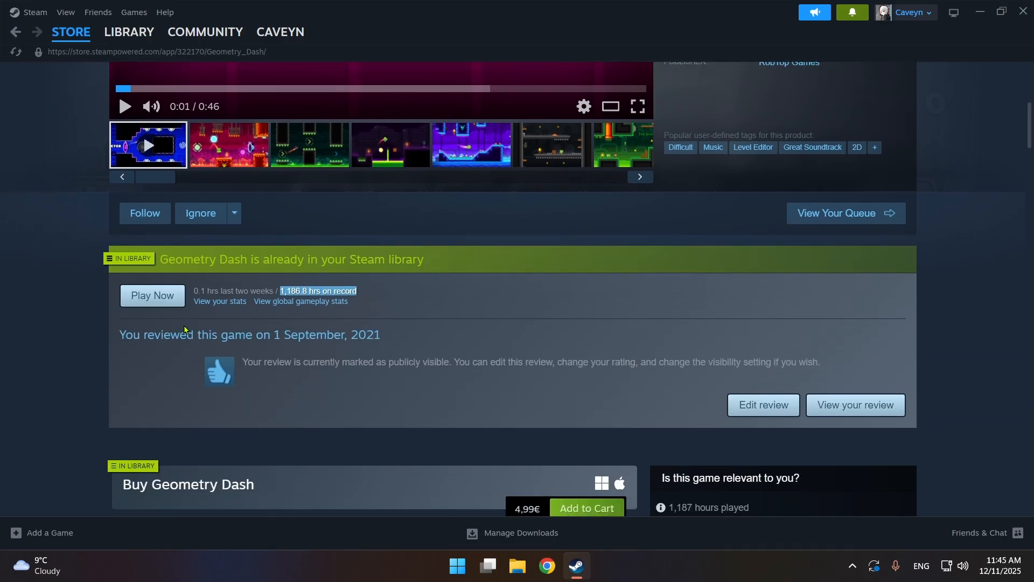
mouse_move(199, 330)
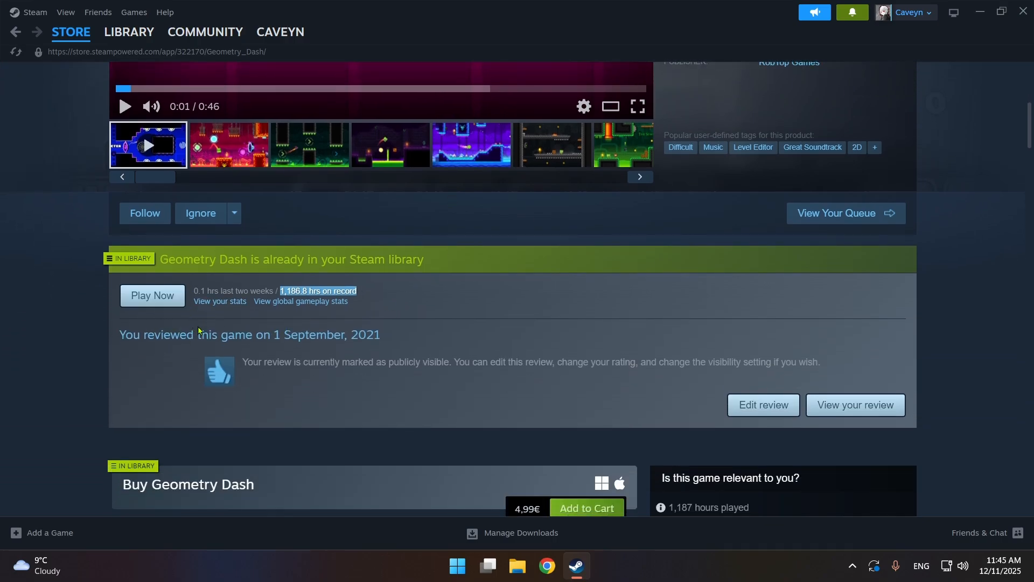
left_click(152, 294)
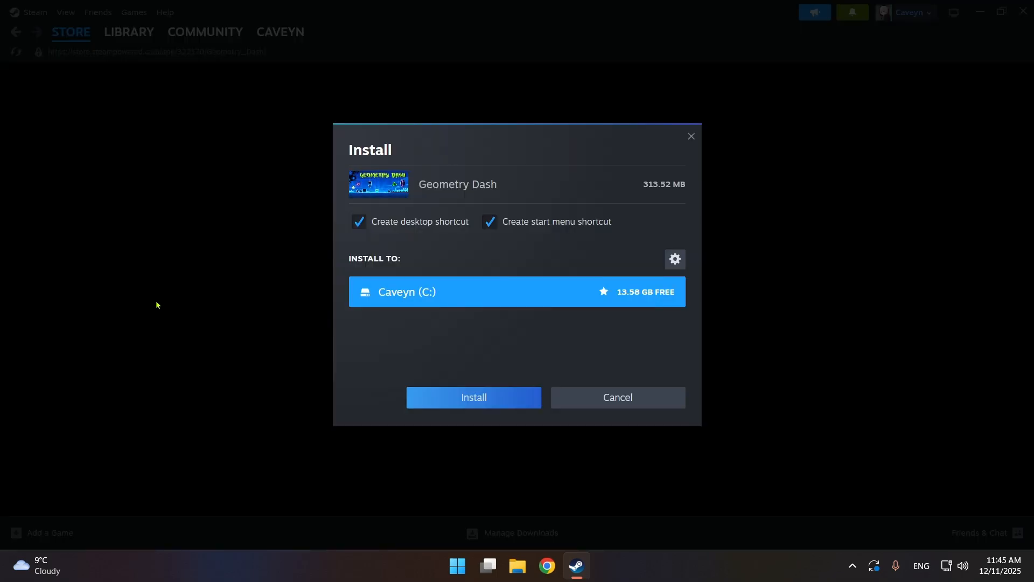
mouse_move(447, 339)
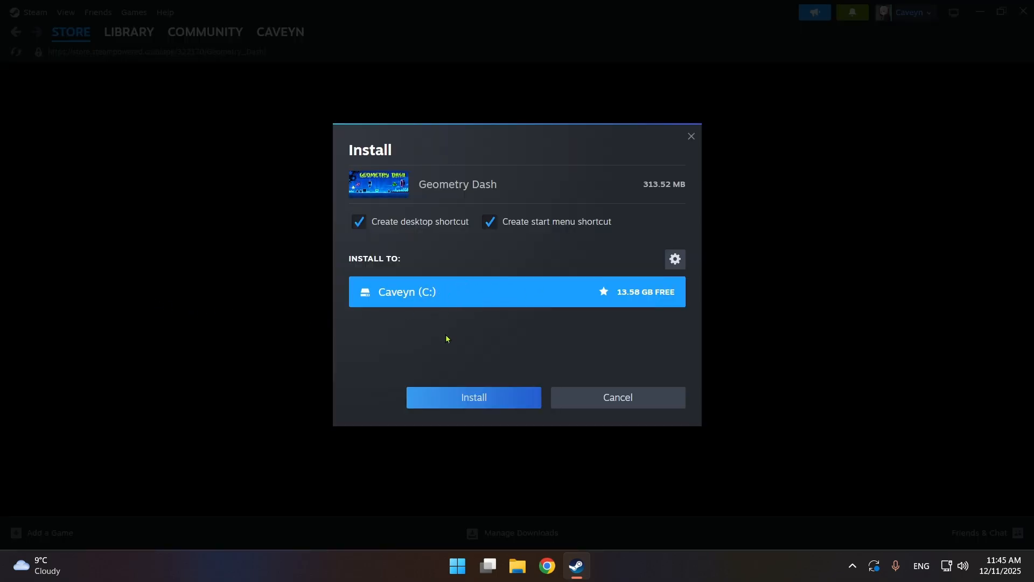
Step: Install Geometry Dash to the C: drive and view the completed download
left_click(473, 397)
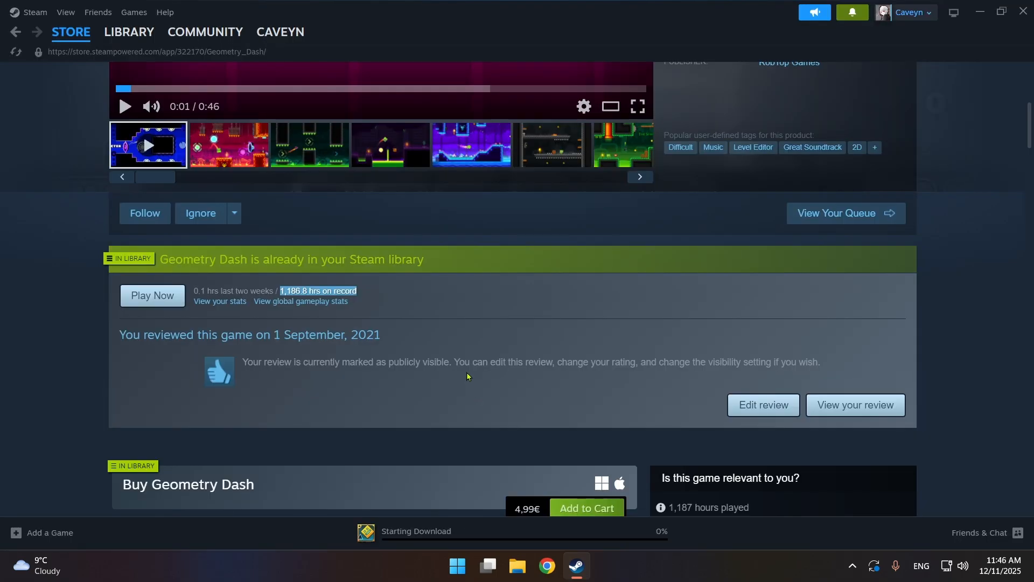
mouse_move(471, 434)
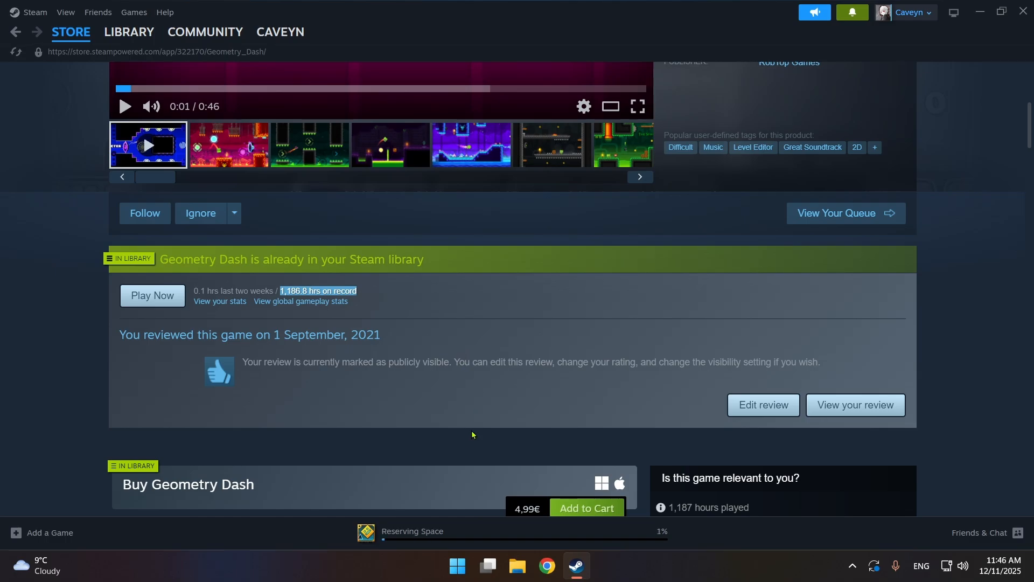
left_click(129, 32)
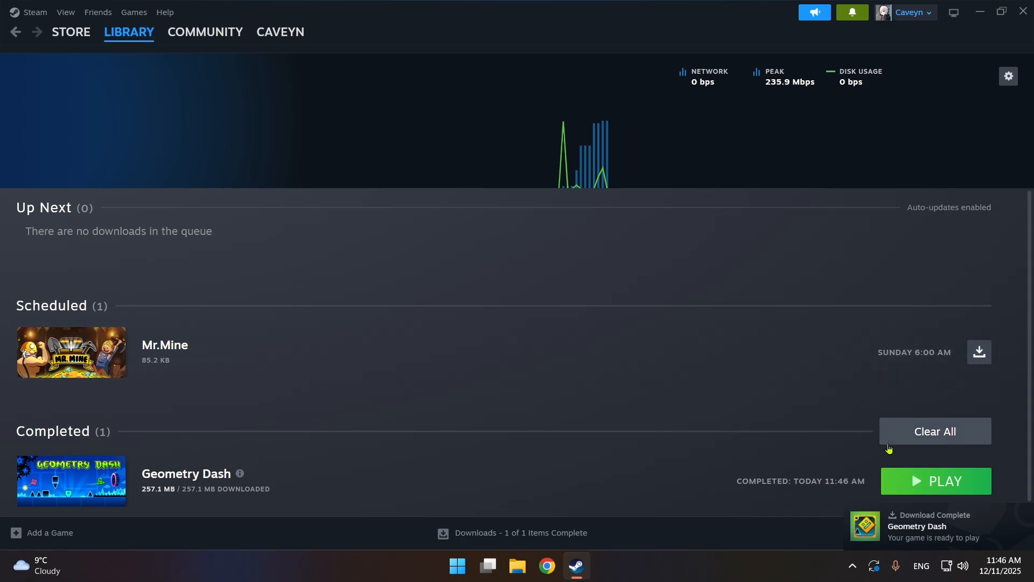
mouse_move(561, 152)
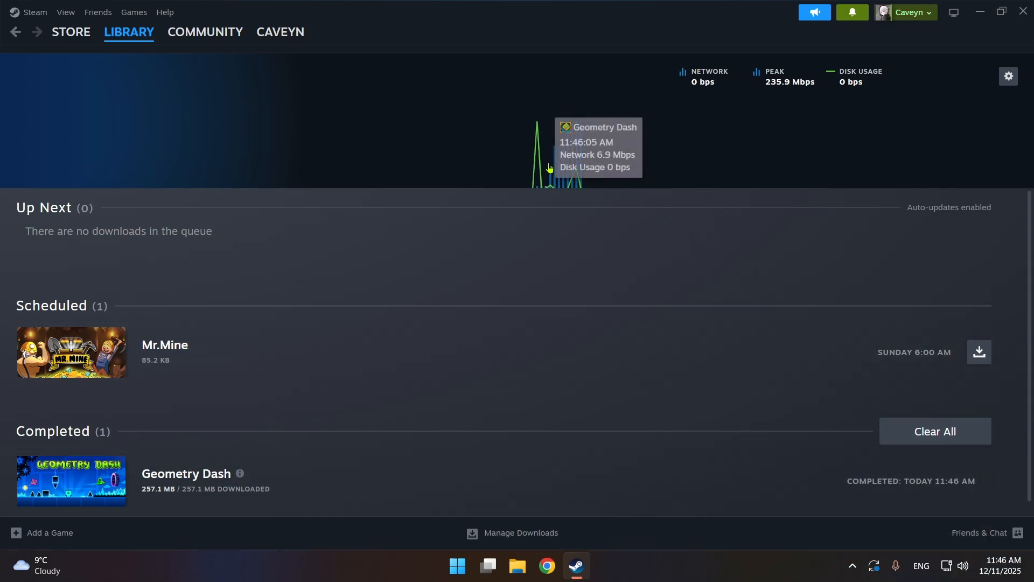
mouse_move(478, 187)
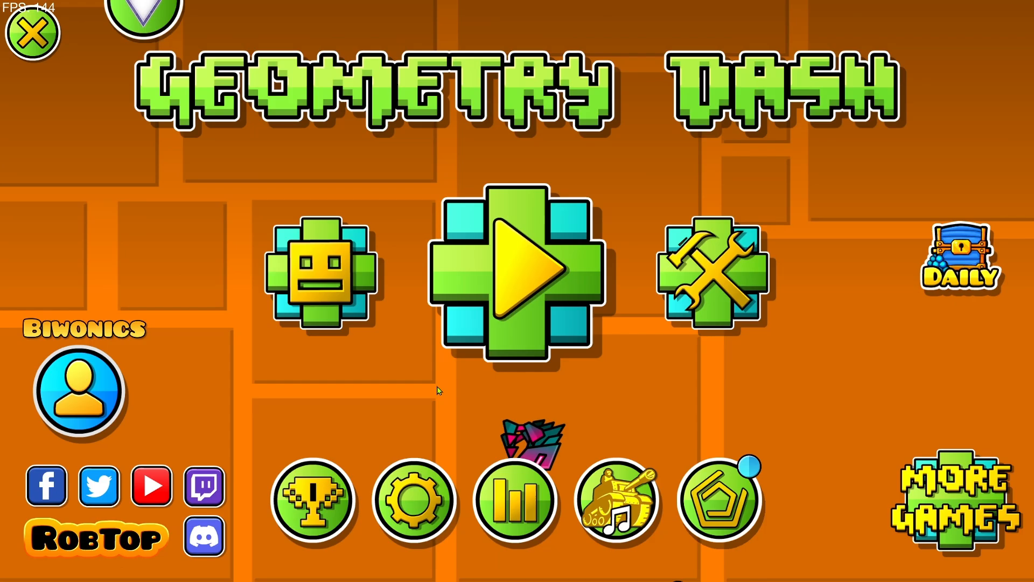
Step: Open the Geometry Dash main levels to show the Stereo Madness card
left_click(517, 270)
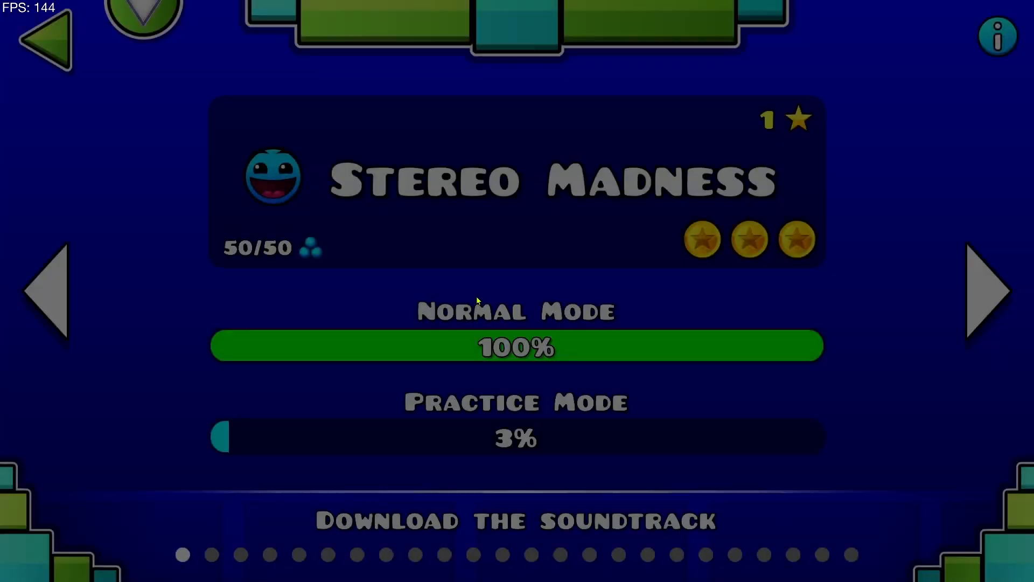